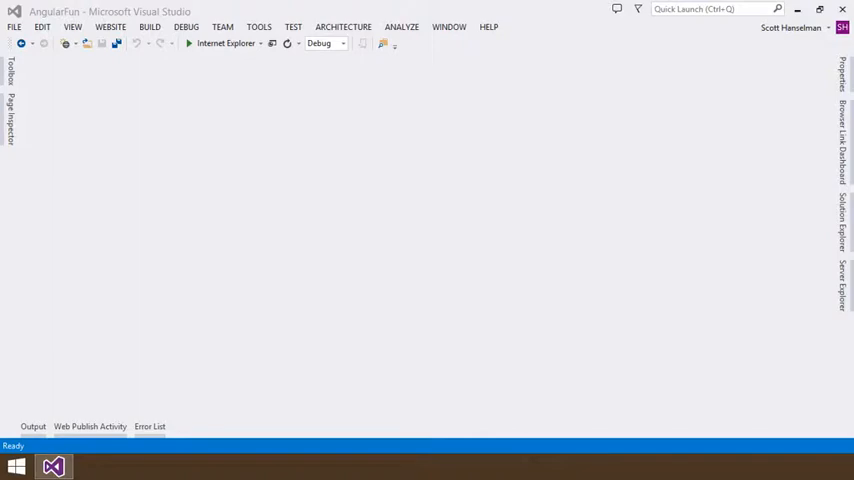
{"action": "mouse_move", "coordinate": [792, 236]}
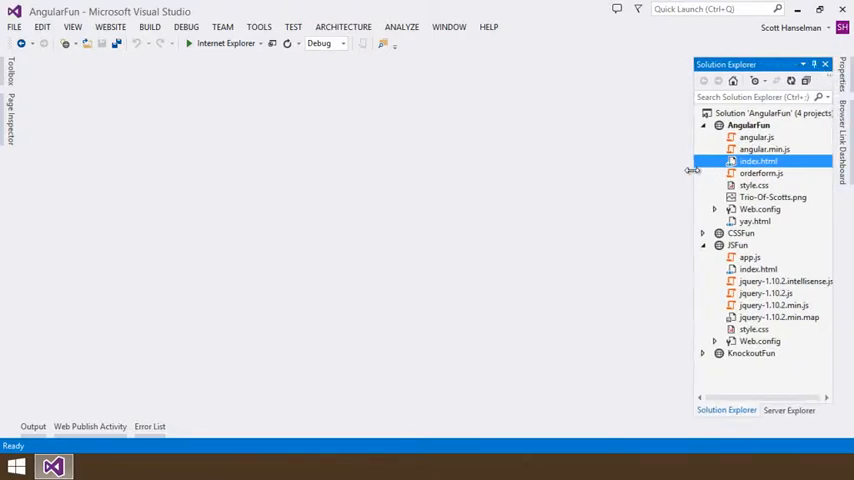
Step: Run the Services site in Internet Explorer and select all four services for a $1,170.00 total
{"action": "left_click", "coordinate": [188, 44]}
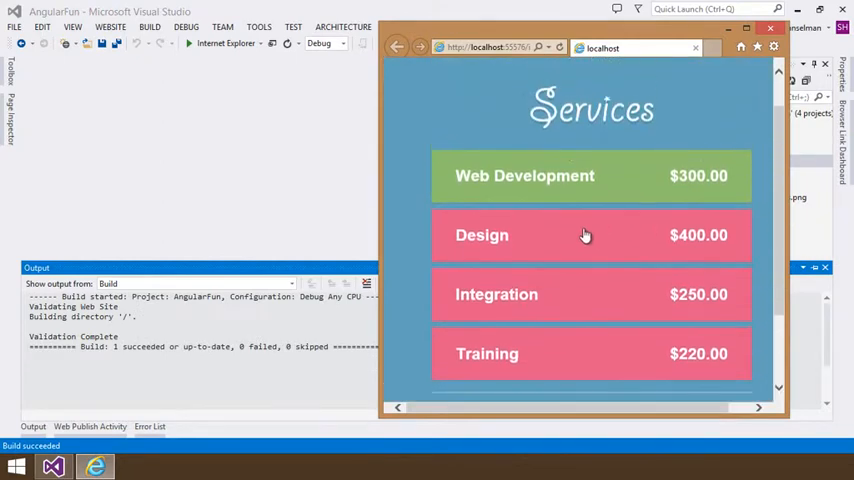
{"action": "mouse_move", "coordinate": [614, 288]}
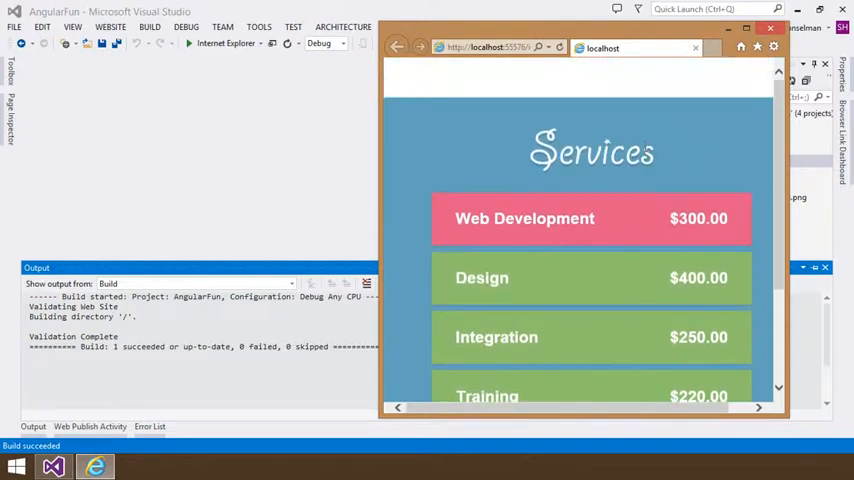
{"action": "scroll", "scroll_direction": "down", "scroll_amount": 3}
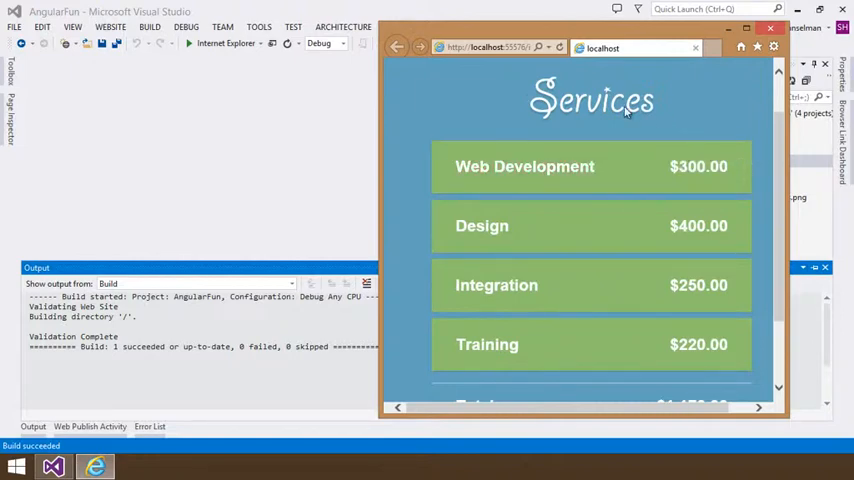
{"action": "scroll", "scroll_direction": "down", "scroll_amount": 3}
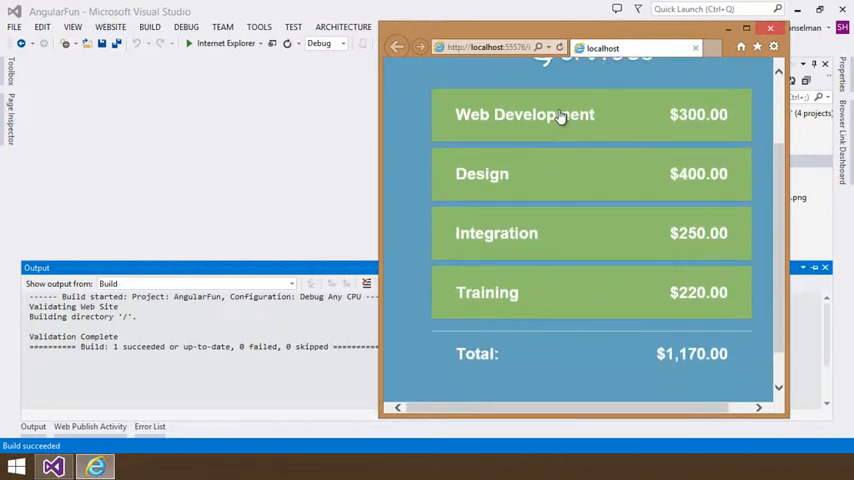
{"action": "mouse_move", "coordinate": [528, 232]}
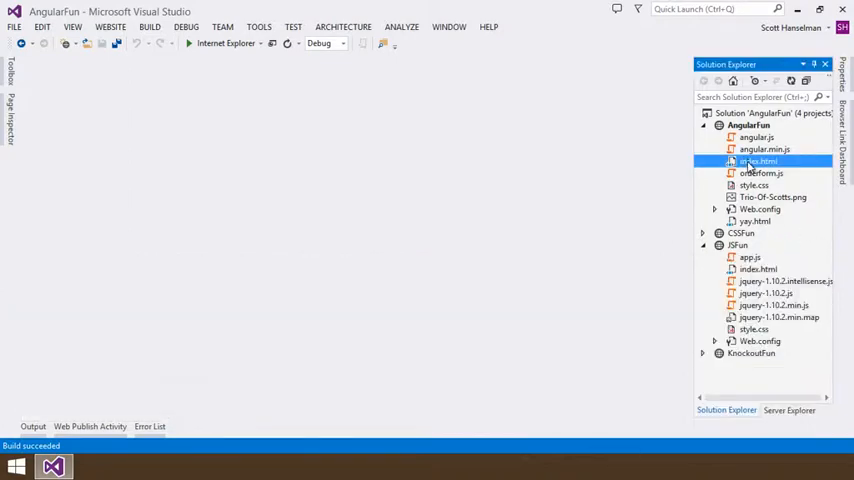
Step: View index.html in Page Inspector from its Solution Explorer context menu
{"action": "right_click", "coordinate": [756, 160]}
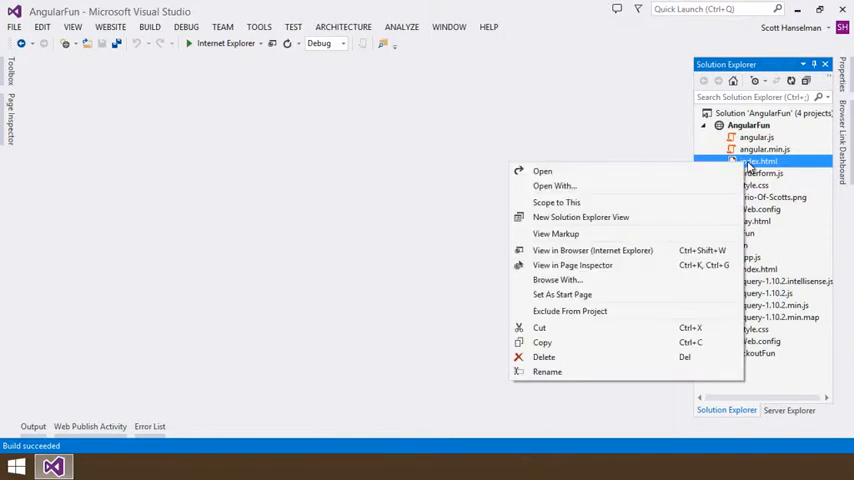
{"action": "mouse_move", "coordinate": [660, 272]}
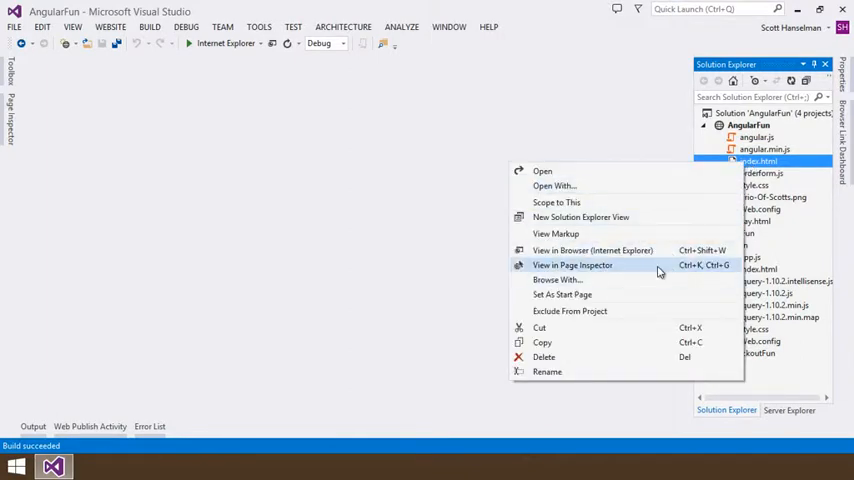
{"action": "left_click", "coordinate": [572, 264]}
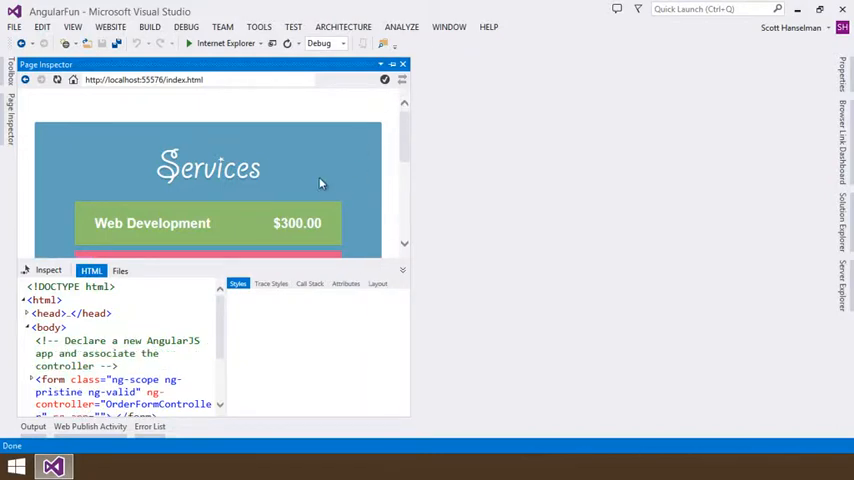
Step: Inspect the Web Development row to reveal its generated ng-repeat li markup and styles
{"action": "scroll", "scroll_direction": "down", "scroll_amount": 3}
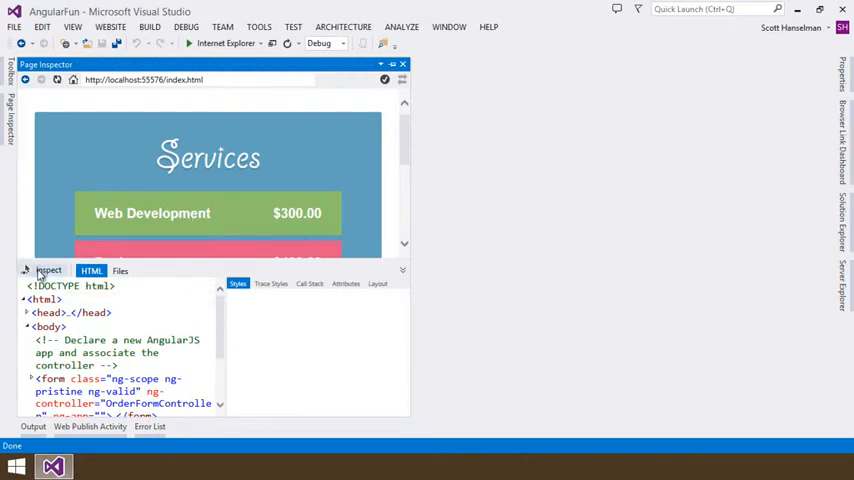
{"action": "left_click", "coordinate": [208, 156]}
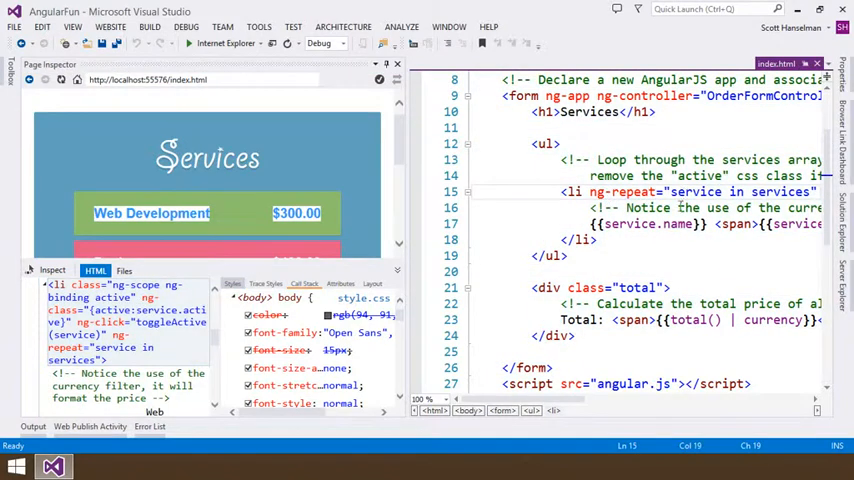
Step: Jump from the Styles pane to the form ul li.active rule (#8ec16d background) in style.css
{"action": "scroll", "scroll_direction": "left", "scroll_amount": 3}
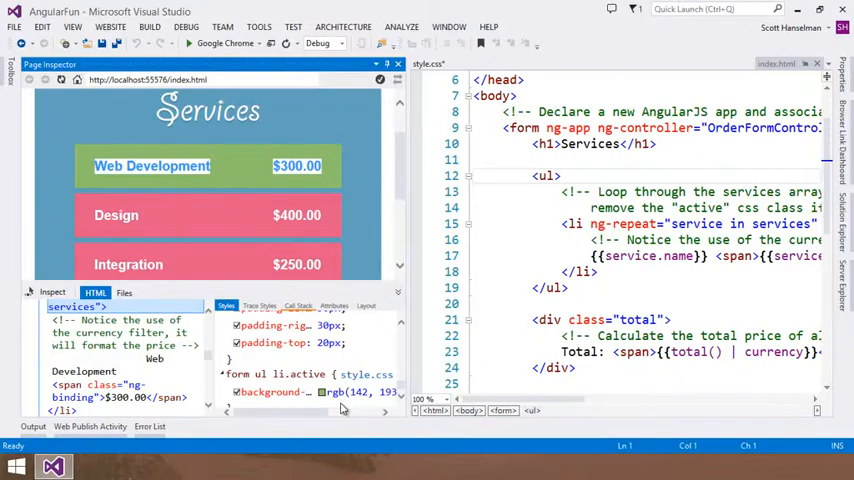
{"action": "left_click", "coordinate": [276, 392]}
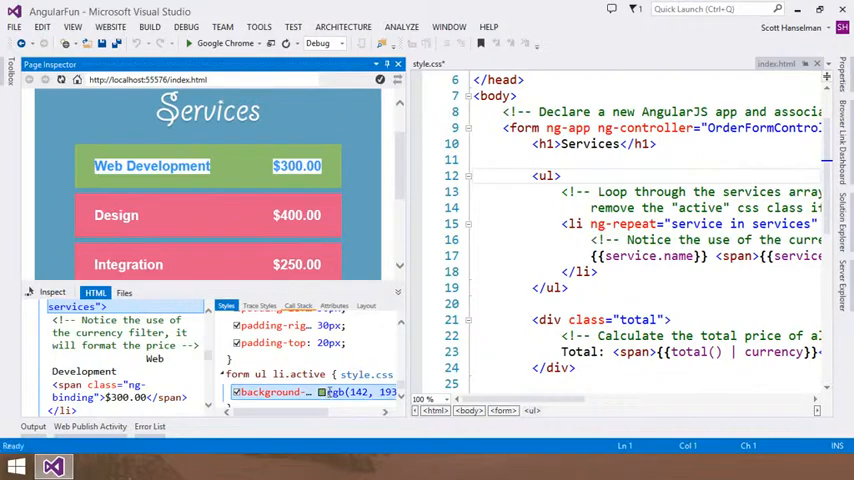
{"action": "left_click", "coordinate": [280, 374]}
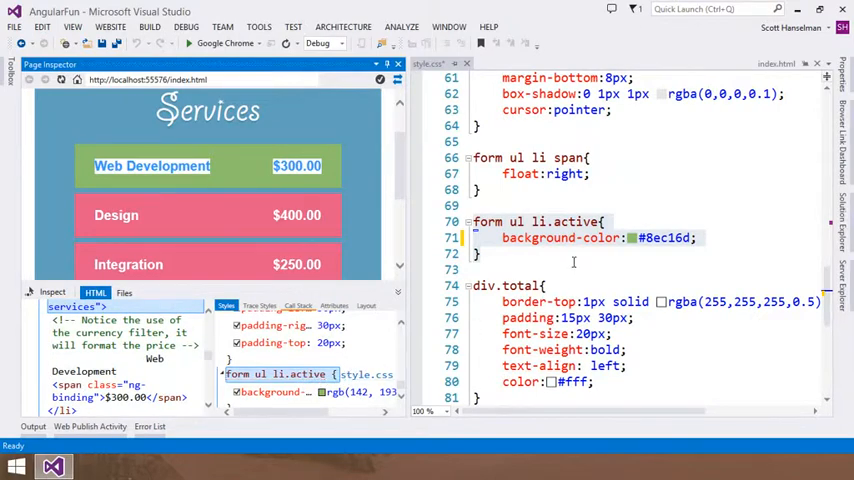
{"action": "left_click", "coordinate": [656, 238]}
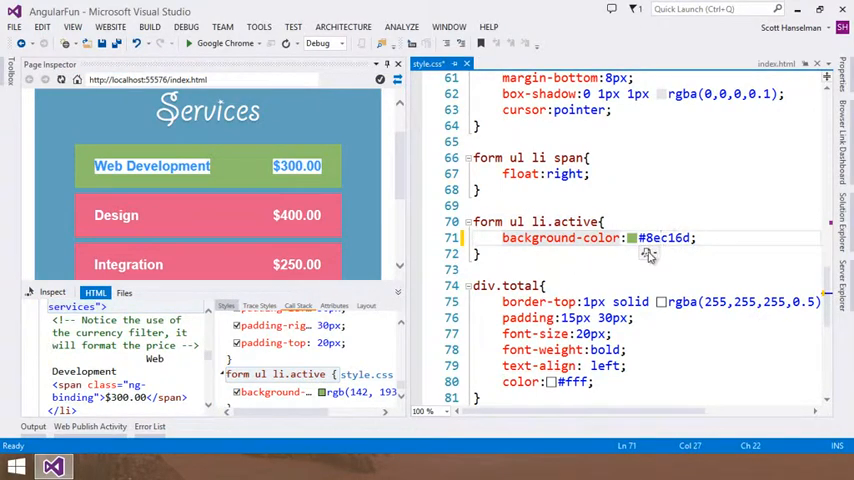
{"action": "left_click", "coordinate": [632, 238]}
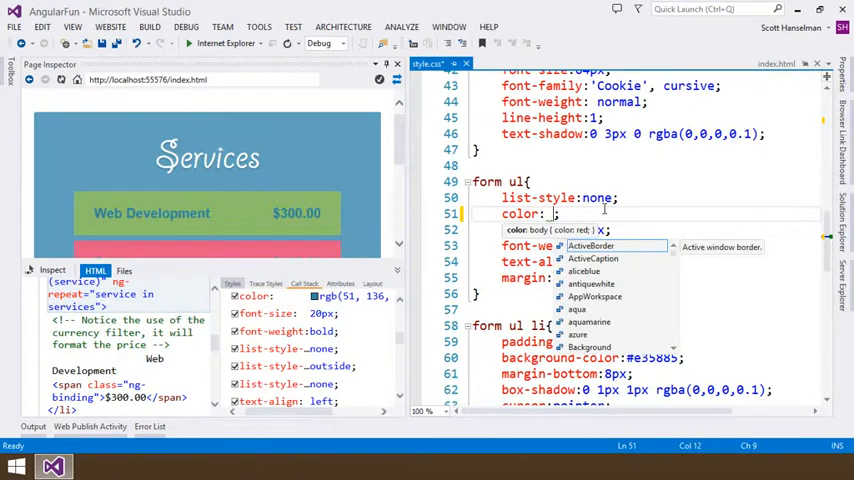
Step: Add color: black to the form ul rule so the service names and prices render black
{"action": "type", "text": "black"}
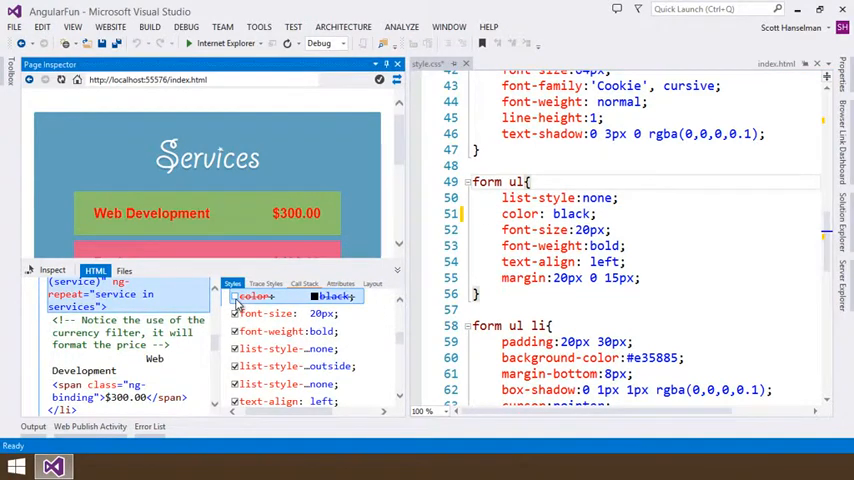
{"action": "mouse_move", "coordinate": [296, 218]}
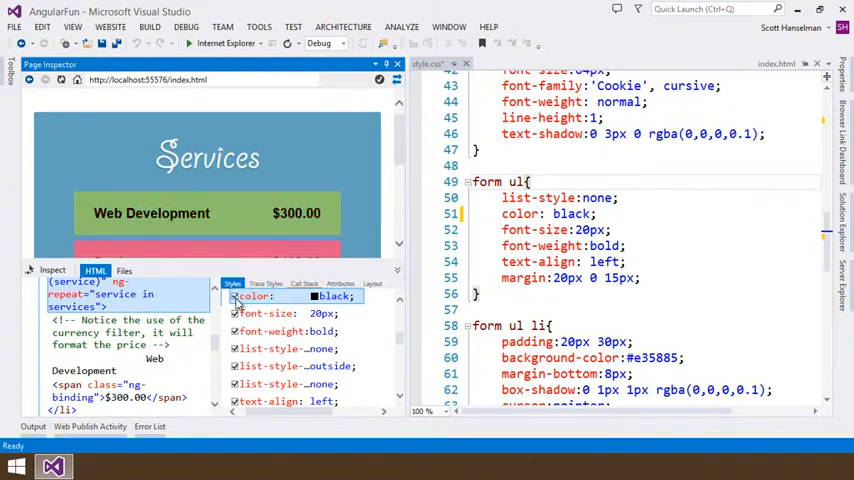
{"action": "double_click", "coordinate": [570, 212]}
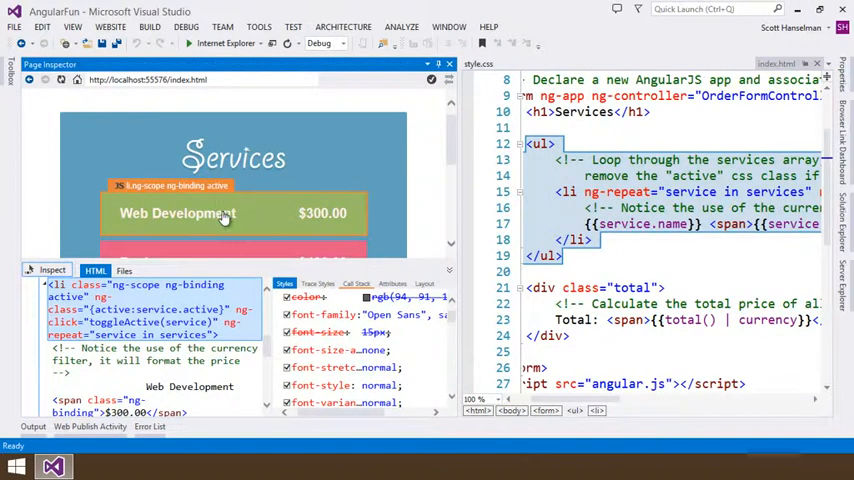
Step: Inspect the Web Development then Design list items and show the Design item's call stack
{"action": "left_click", "coordinate": [176, 212]}
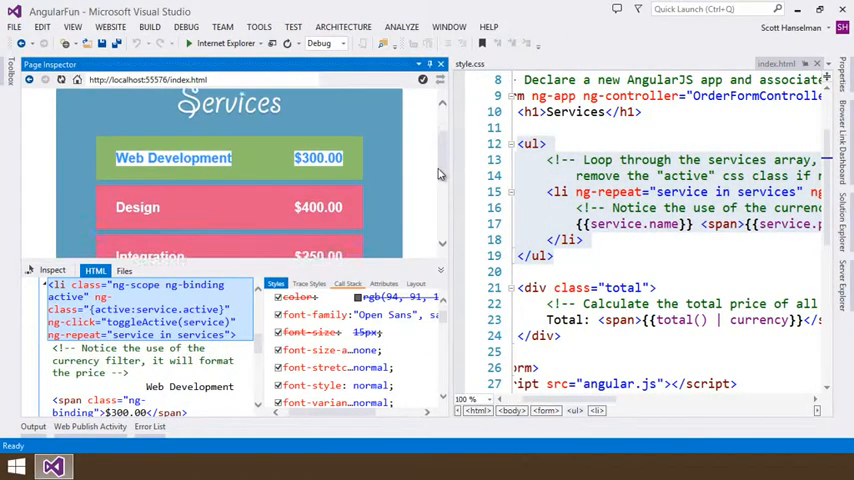
{"action": "scroll", "scroll_direction": "down", "scroll_amount": 3}
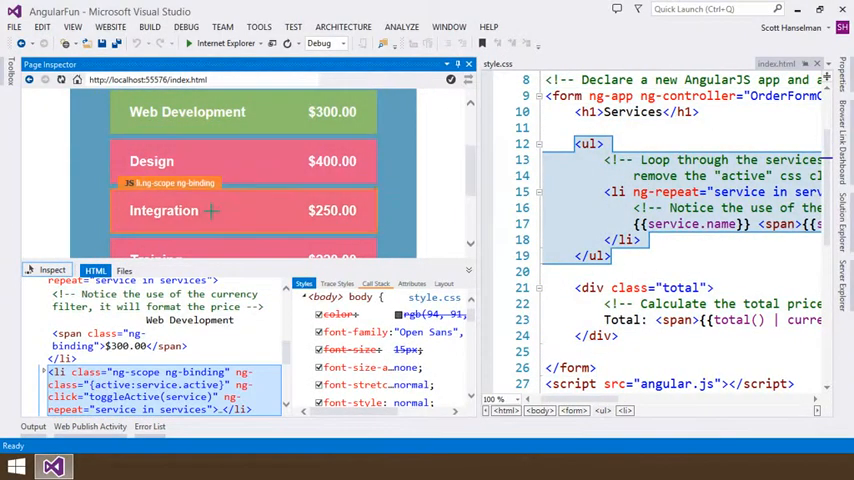
{"action": "left_click", "coordinate": [152, 160]}
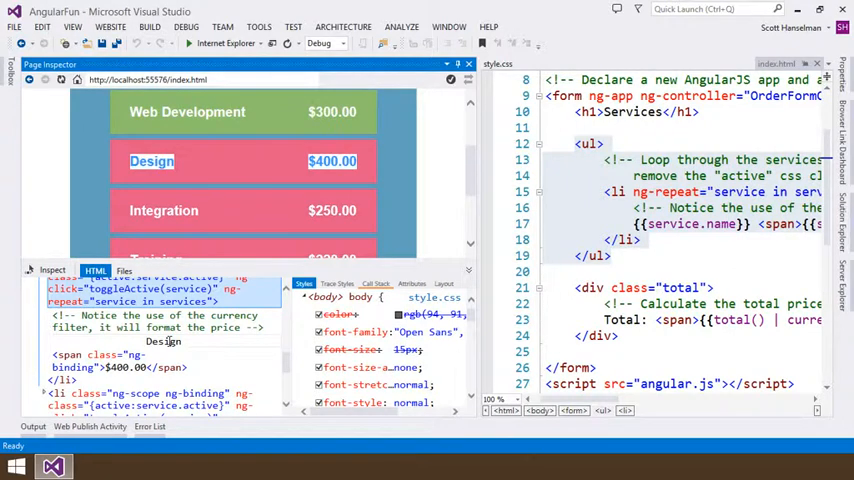
{"action": "left_click", "coordinate": [376, 284]}
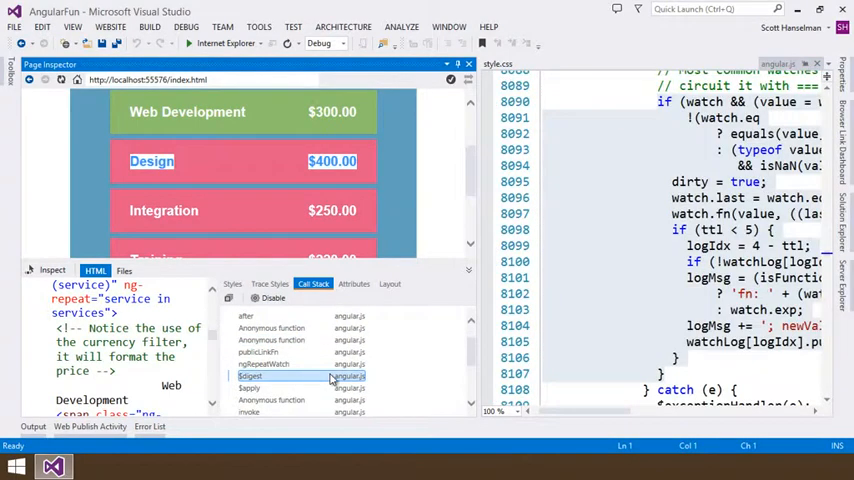
Step: Walk the $apply and following call stack frames into the jqLite addClass/removeClass code in angular.js
{"action": "left_click", "coordinate": [250, 372]}
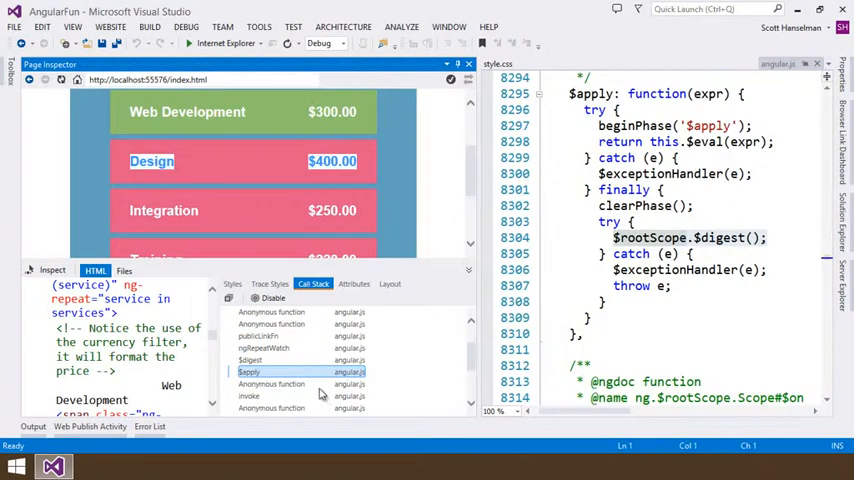
{"action": "left_click", "coordinate": [248, 396]}
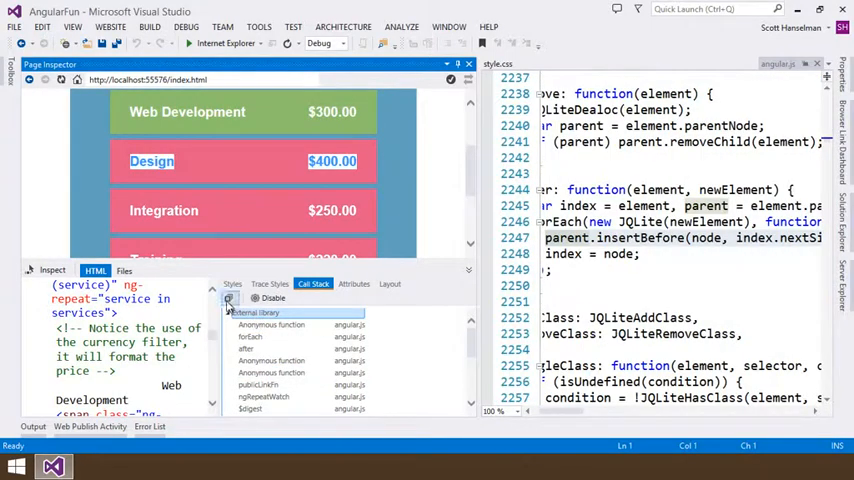
Step: Review the Design item's Attributes and Layout box model, then return to its Styles
{"action": "left_click", "coordinate": [352, 284]}
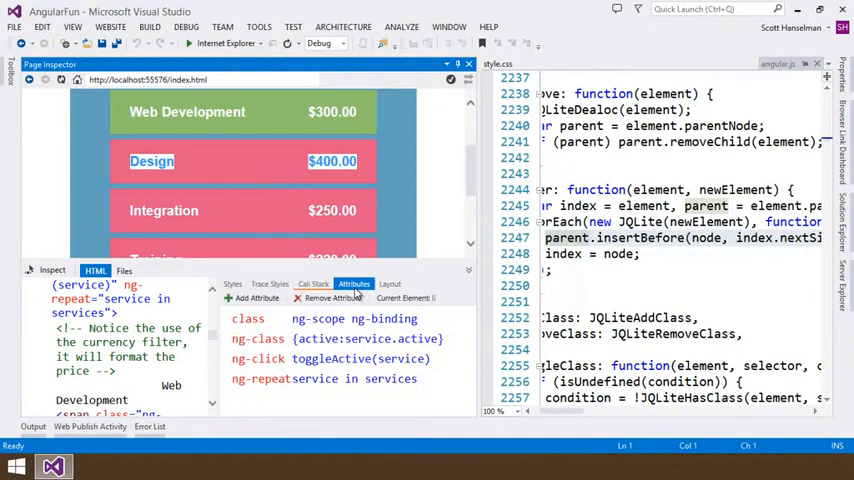
{"action": "left_click", "coordinate": [390, 284]}
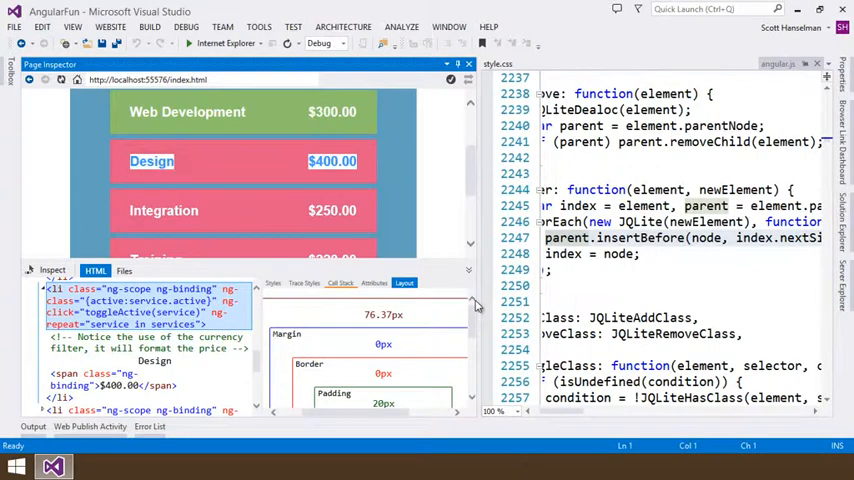
{"action": "left_click", "coordinate": [272, 284]}
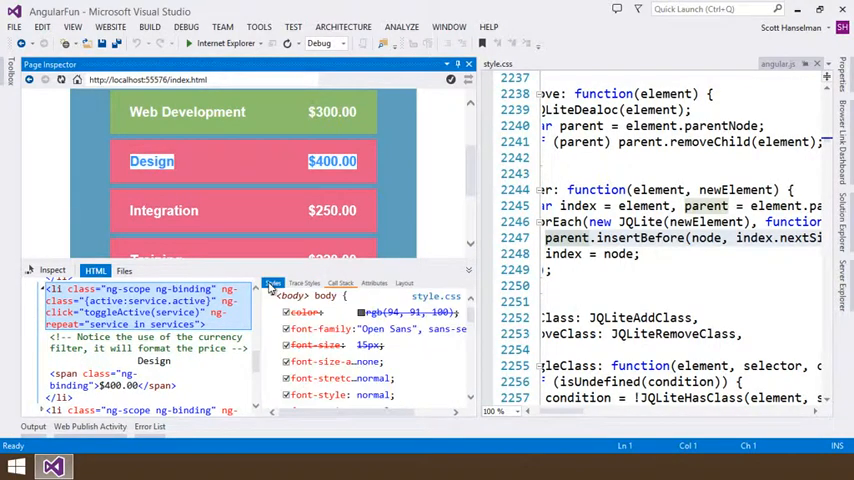